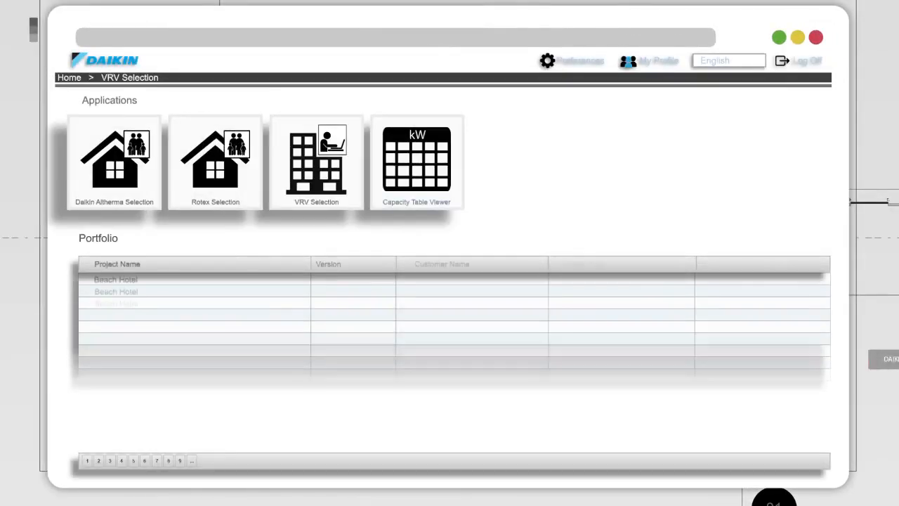
Start a new VRV Selection project from the home page tile
click(316, 162)
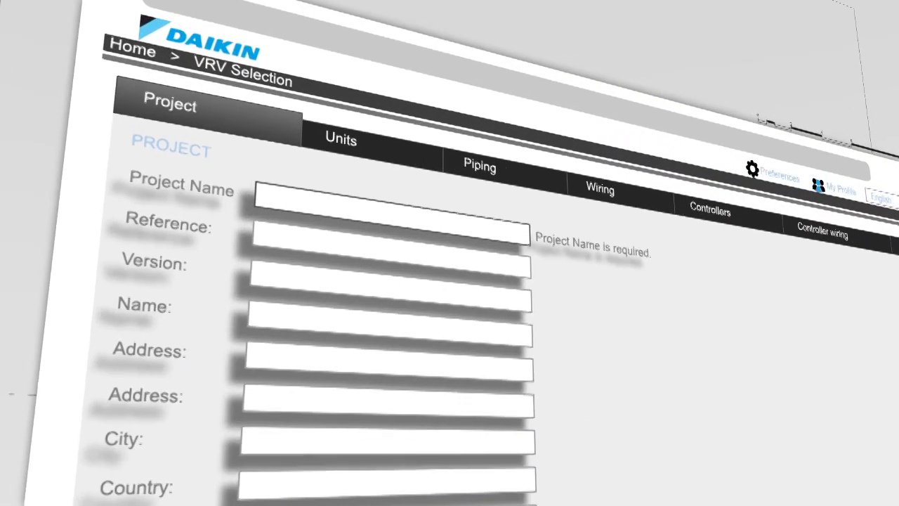
Enter 'Building Project' as the project name
text(Building Project)
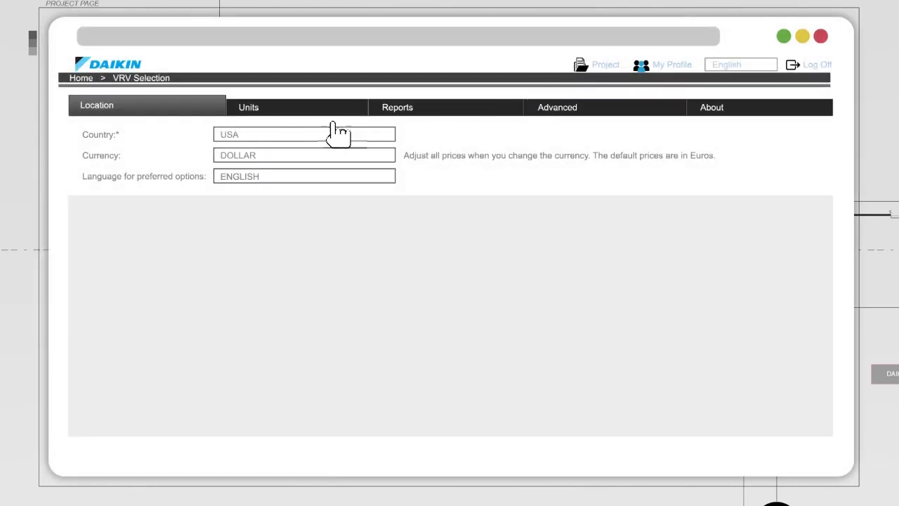
Enable outdoor unit selection based on block load with Absolute Capacity, then return to Units
click(248, 107)
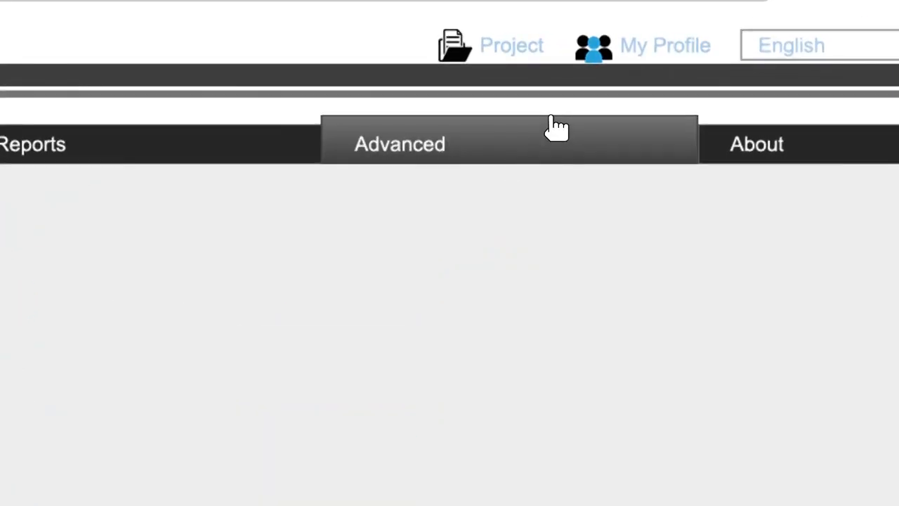
click(399, 144)
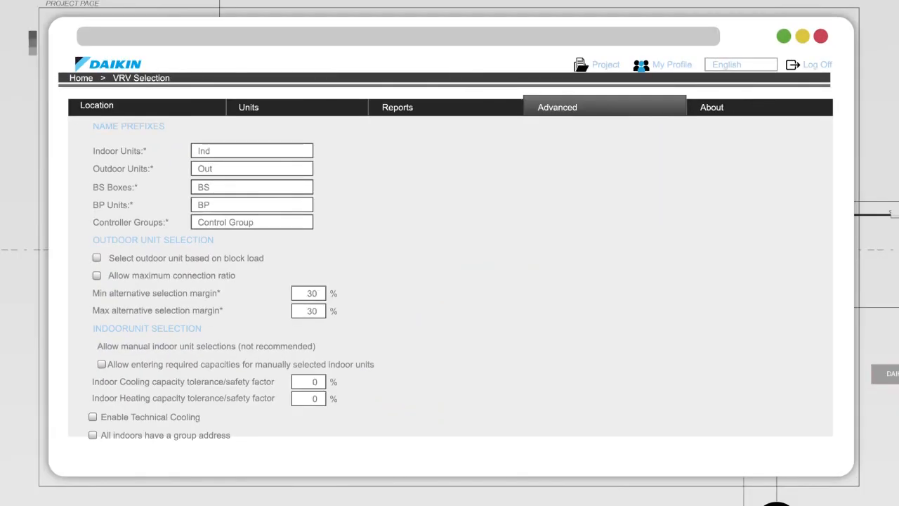
click(96, 258)
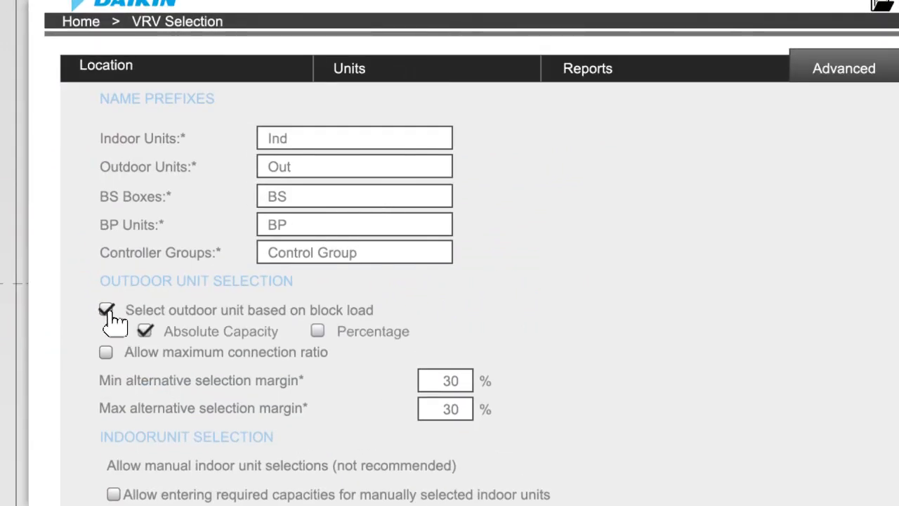
click(317, 331)
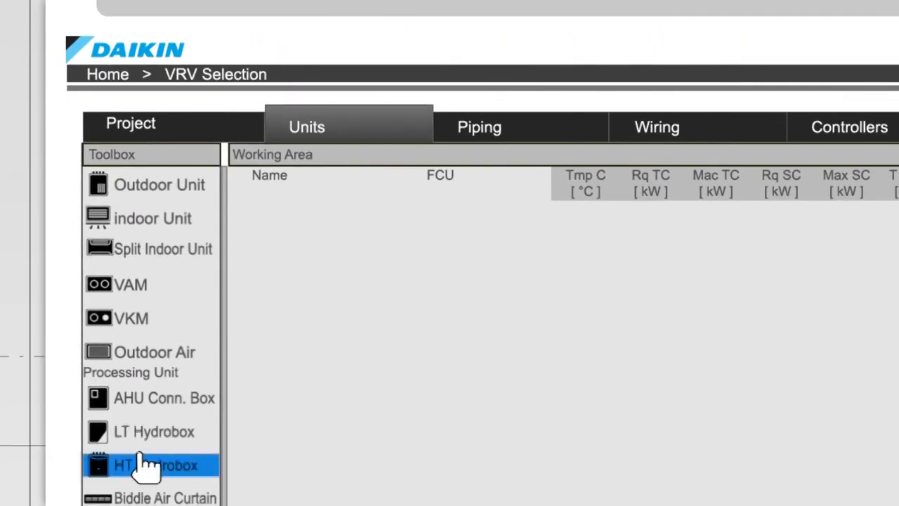
Place a new outdoor unit in the working area and name it 'Floor 1'
click(159, 184)
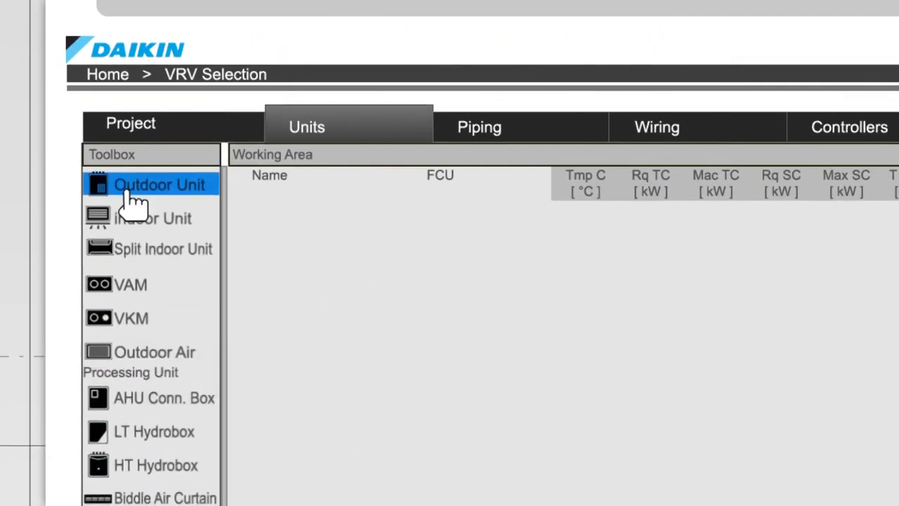
drag(160, 184, 308, 245)
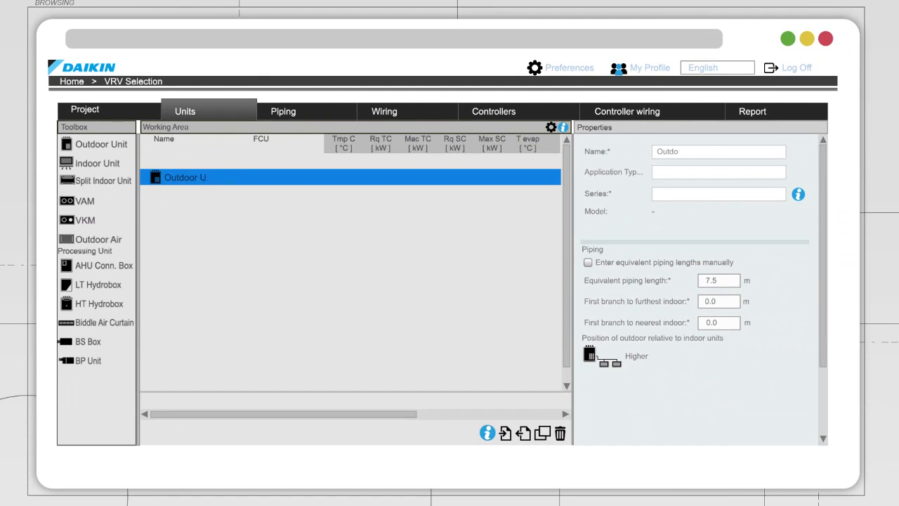
text(Floor 1)
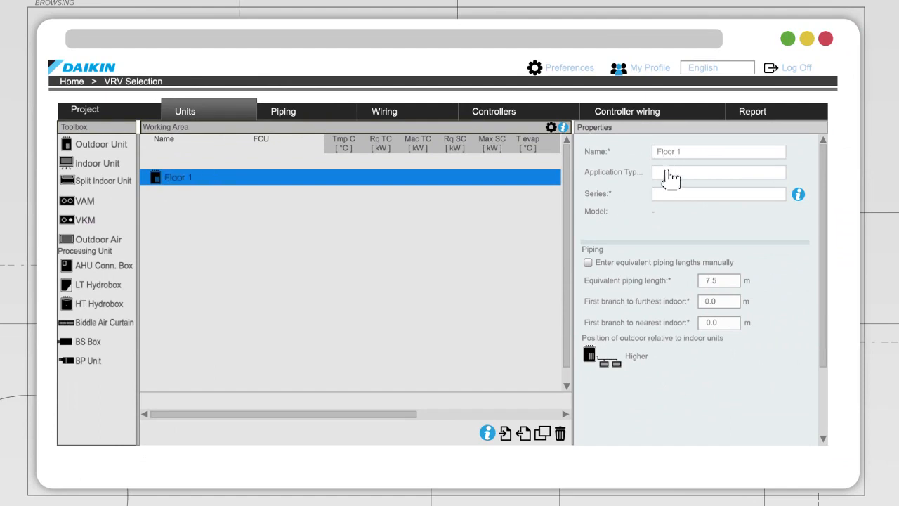
Set the unit to air-cooled heat recovery with the VRV IV heat recovery series
click(718, 172)
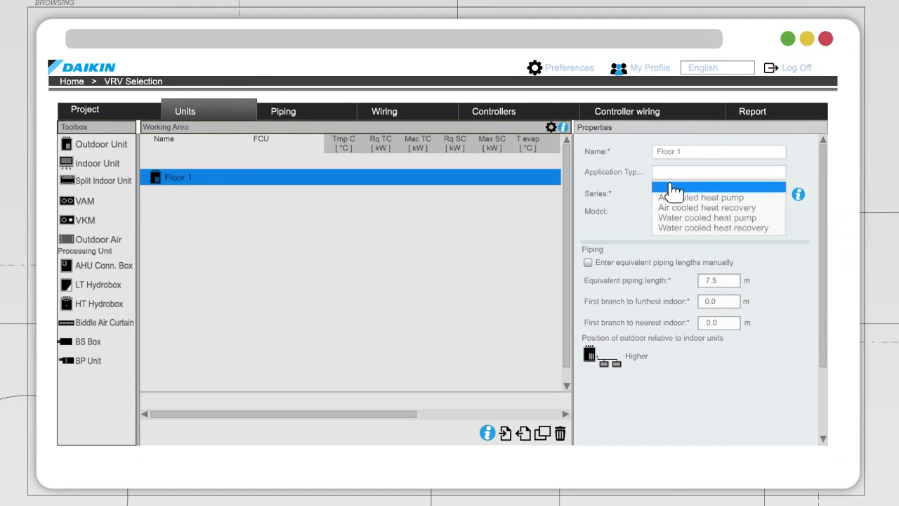
click(706, 207)
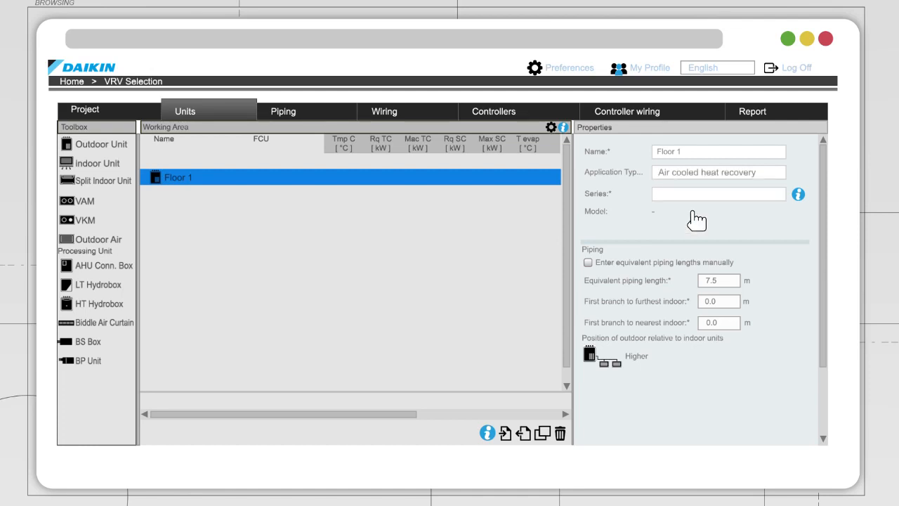
click(718, 193)
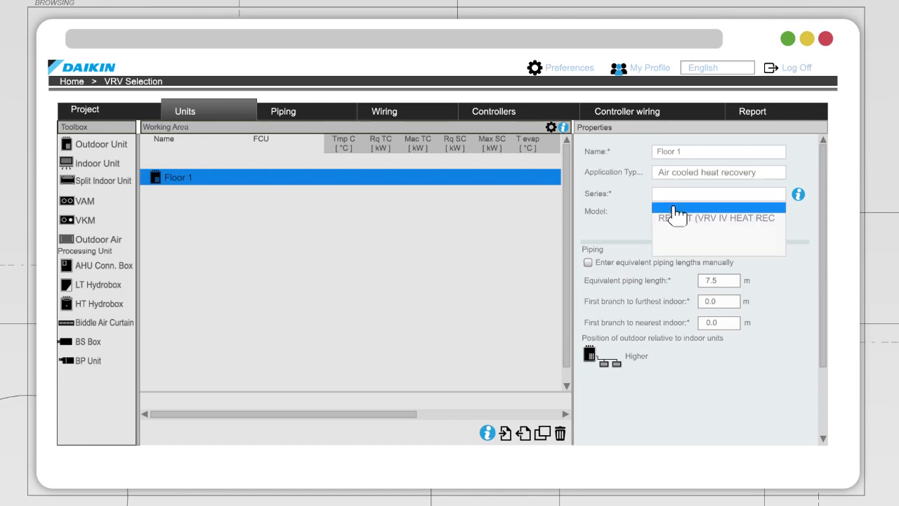
click(716, 211)
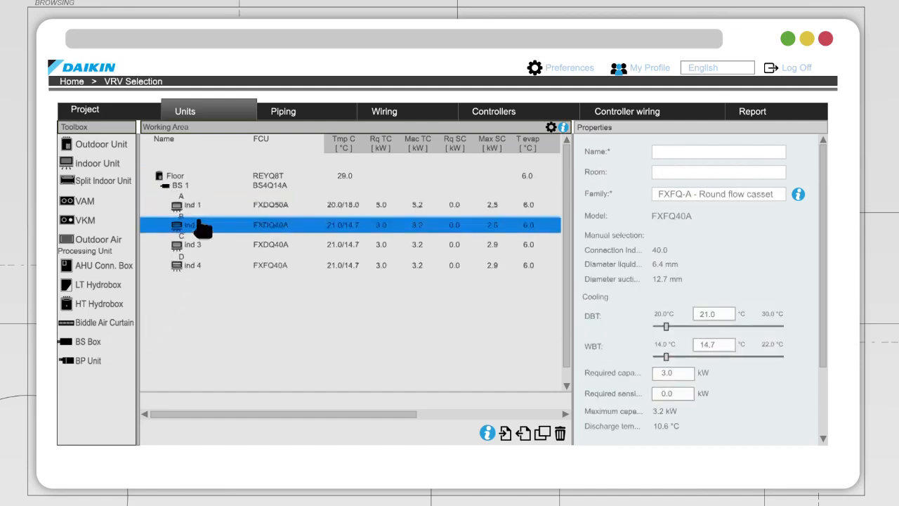
Change indoor unit ind 4 to the FXMQ-MB ducted large-ESP family
click(718, 194)
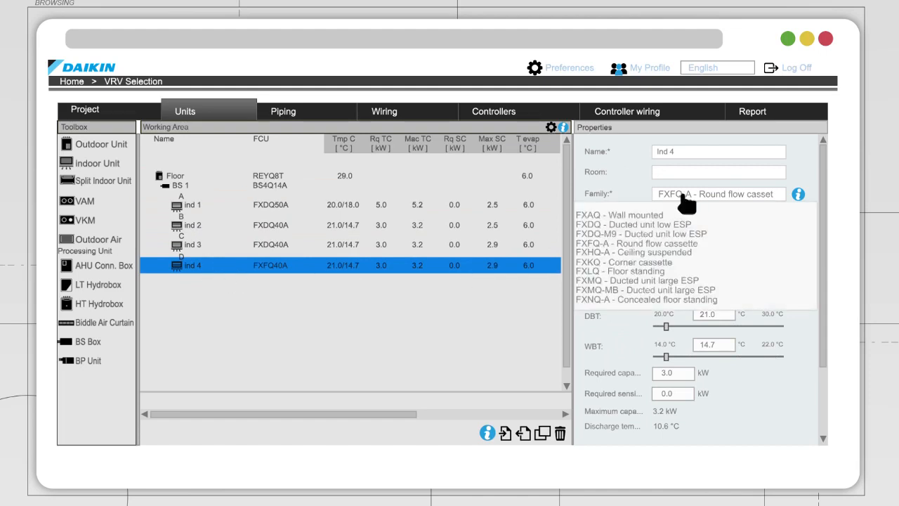
mouse_move(621, 291)
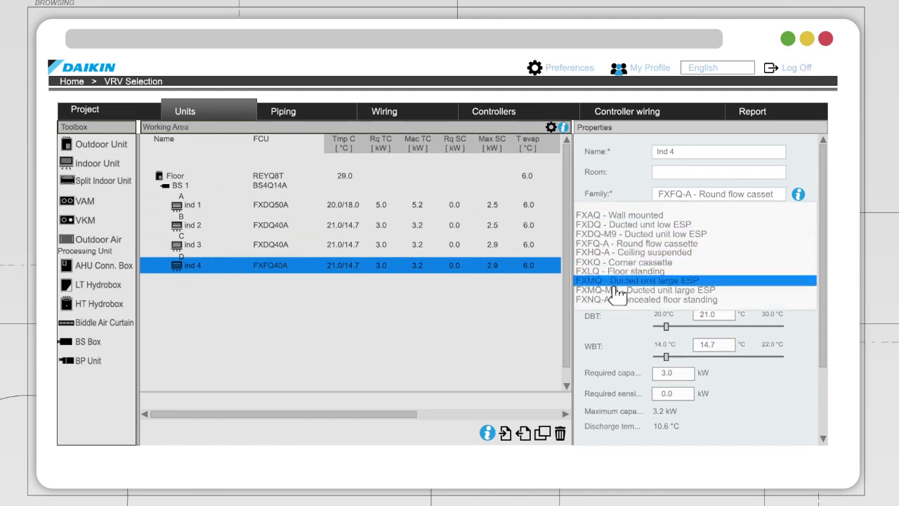
mouse_move(614, 293)
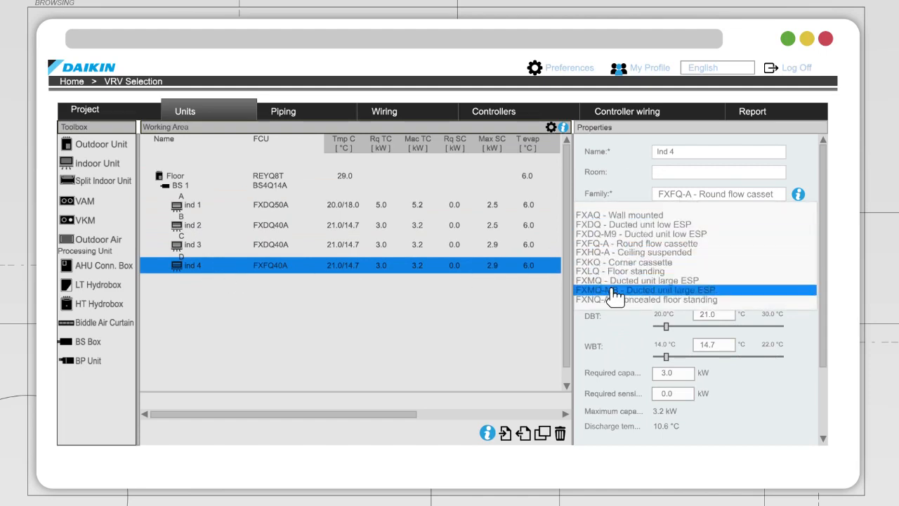
click(658, 290)
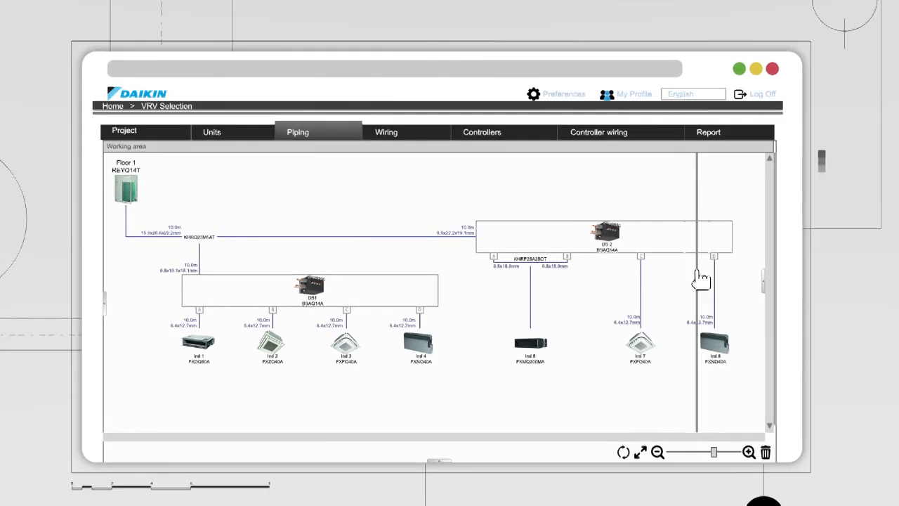
Review the Floor 1 piping layout, then switch to the Wiring diagram
click(601, 235)
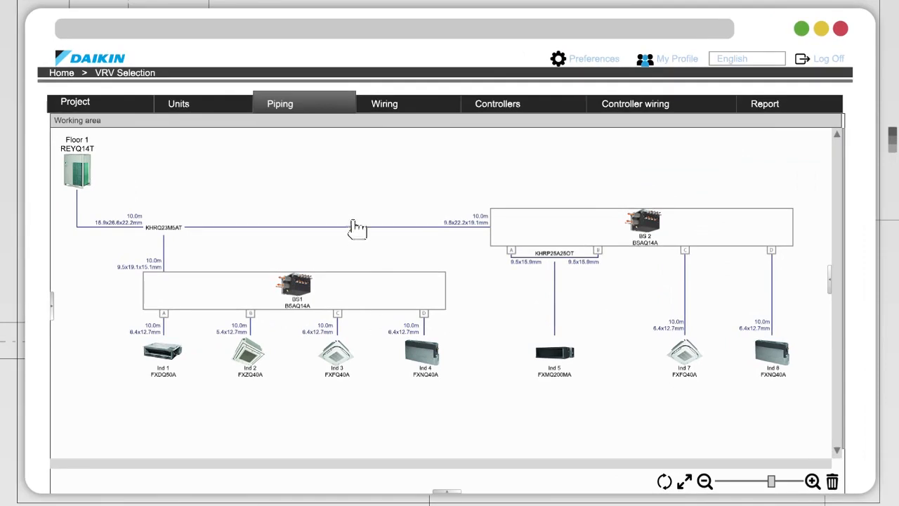
click(383, 103)
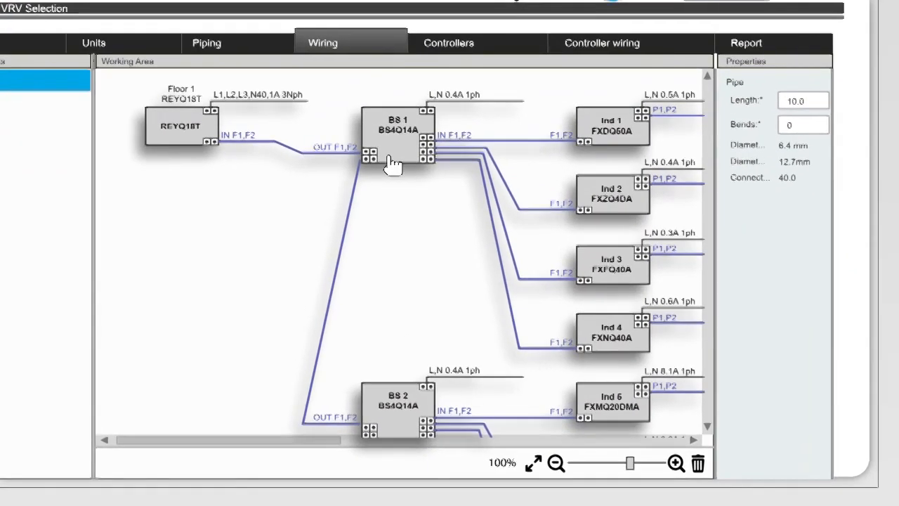
Wire ind 2–4 to ind 1's BRC1E53B controller and show the Controllers workspace
click(558, 463)
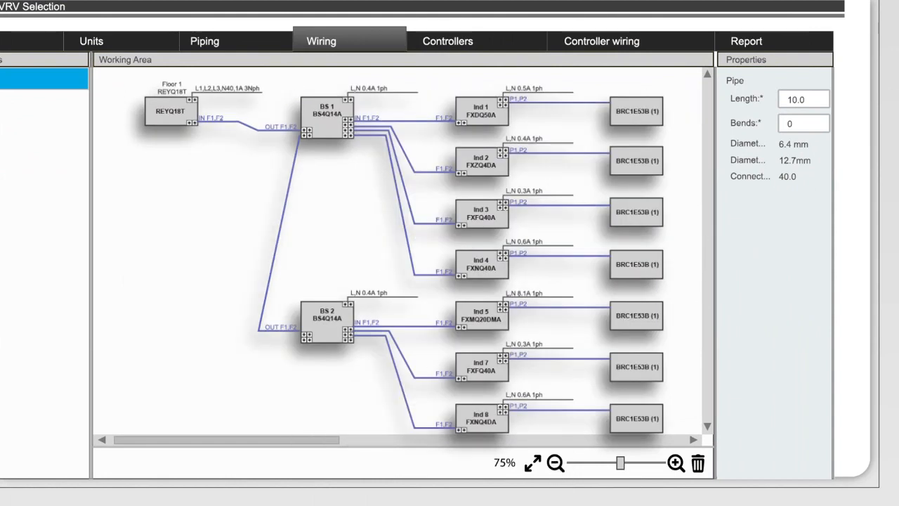
mouse_move(503, 172)
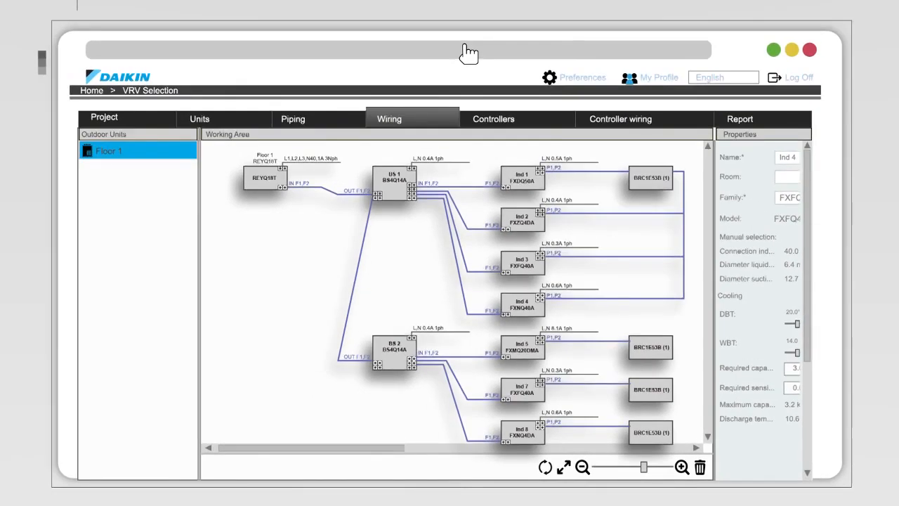
click(492, 118)
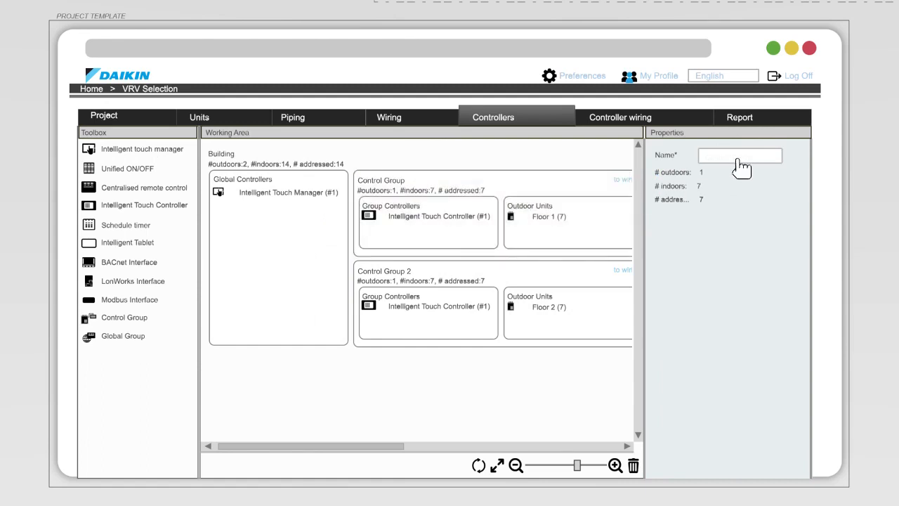
Name the control groups 'Tenant 1' and 'Tenant 2', then view Controller wiring
click(384, 270)
text(Tenant 2)
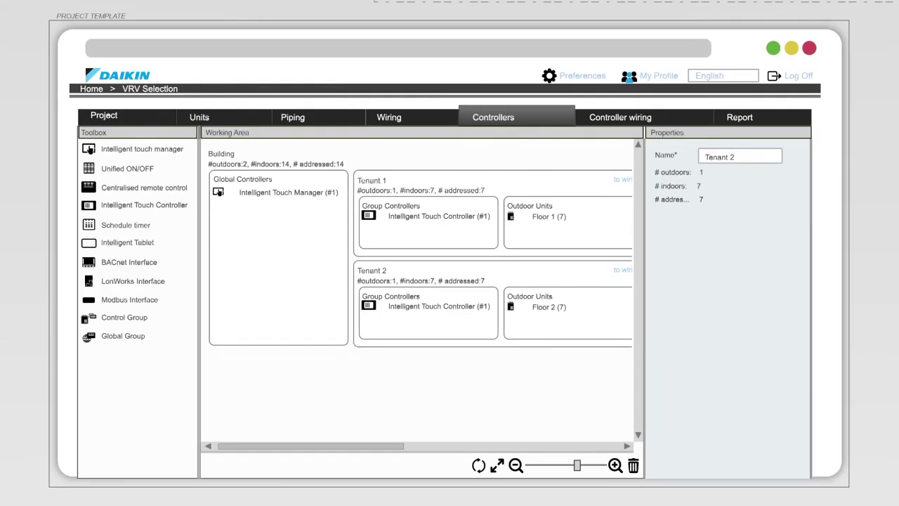
click(620, 117)
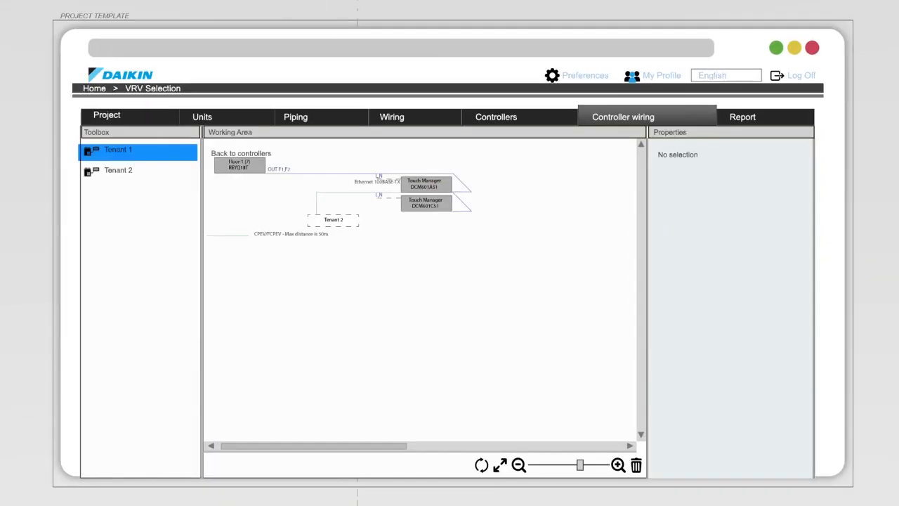
Inspect Tenant 1's controller wiring, then open the Report tab
click(118, 171)
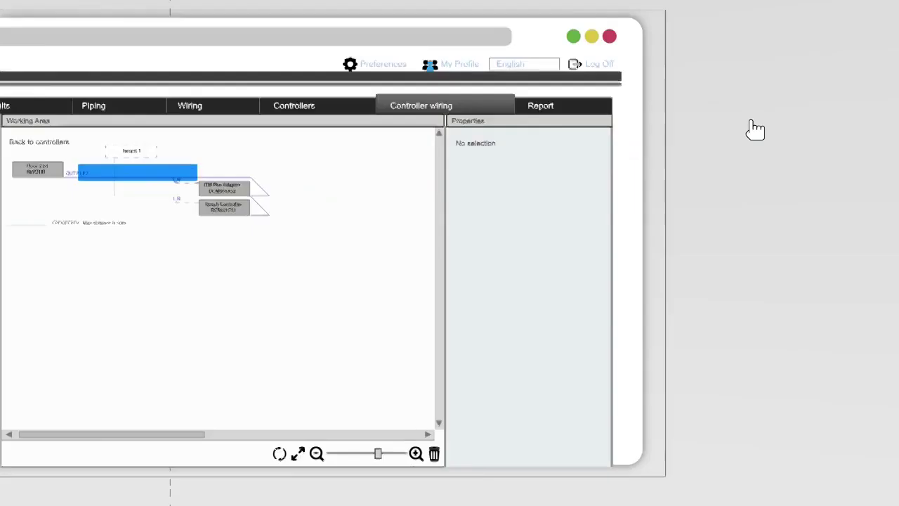
click(540, 105)
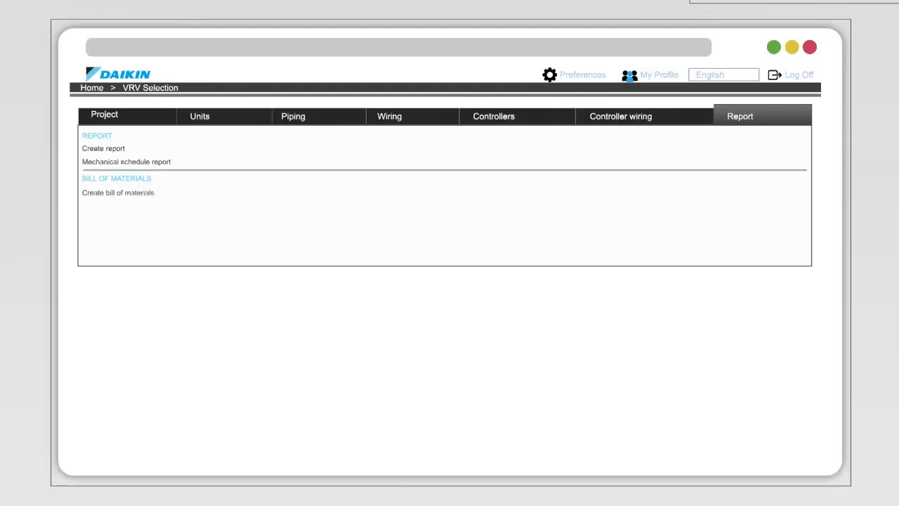